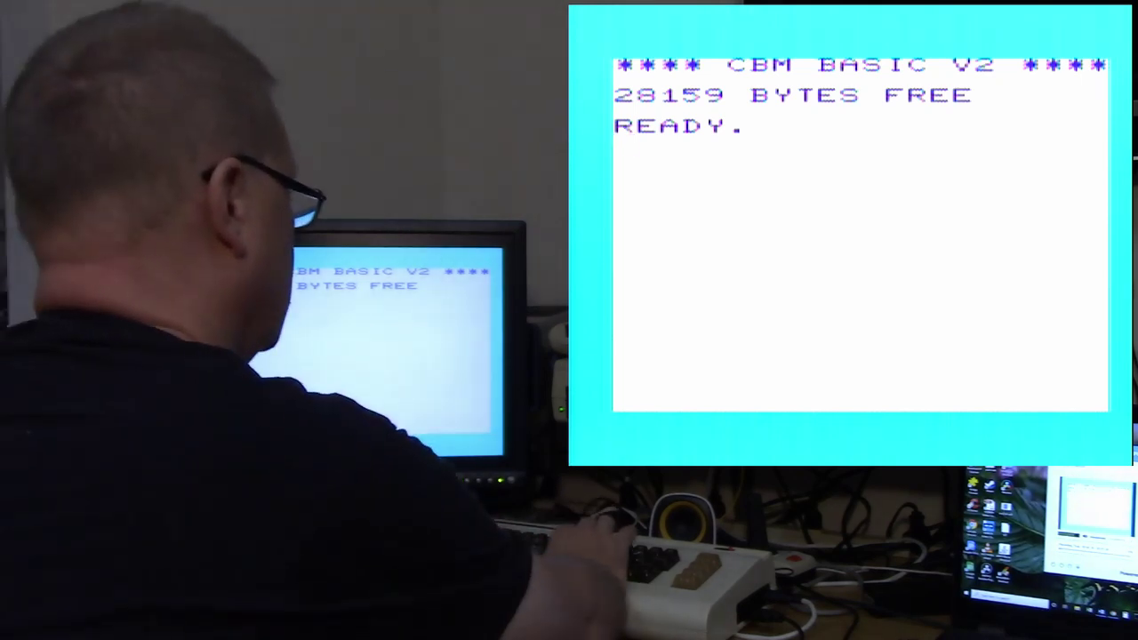
Enter 10 PRINT"HELLO WORLD ♥♥♥ "; and 20 GOTO 10, then RUN so it fills the screen
{"action": "type", "text": "10 PRINT\"|"}
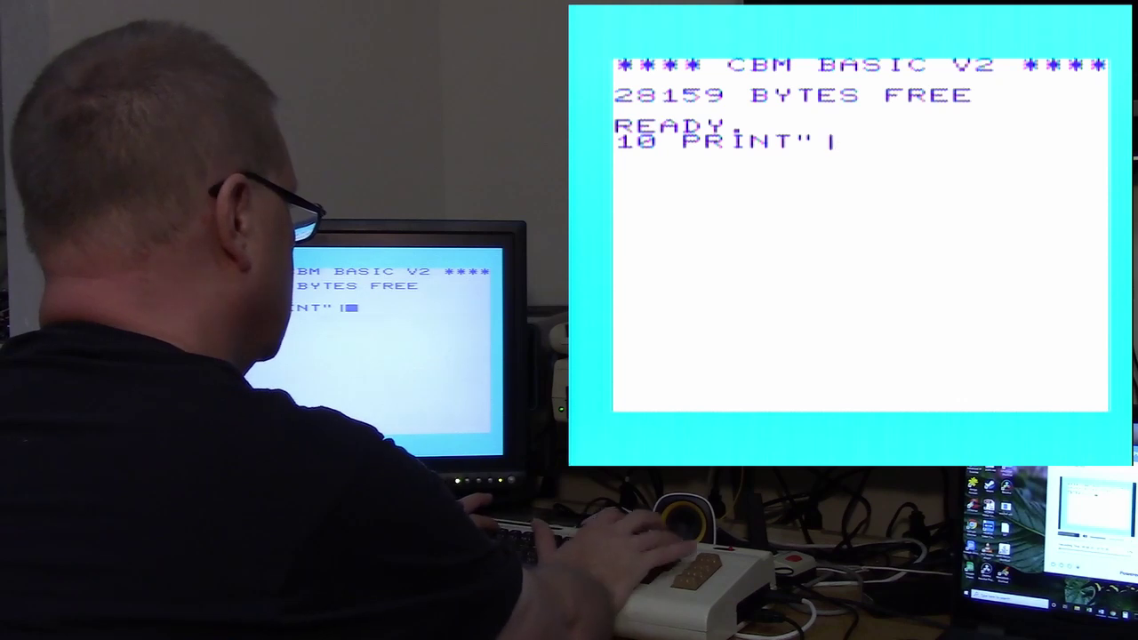
{"action": "type", "text": "HELLO WOR"}
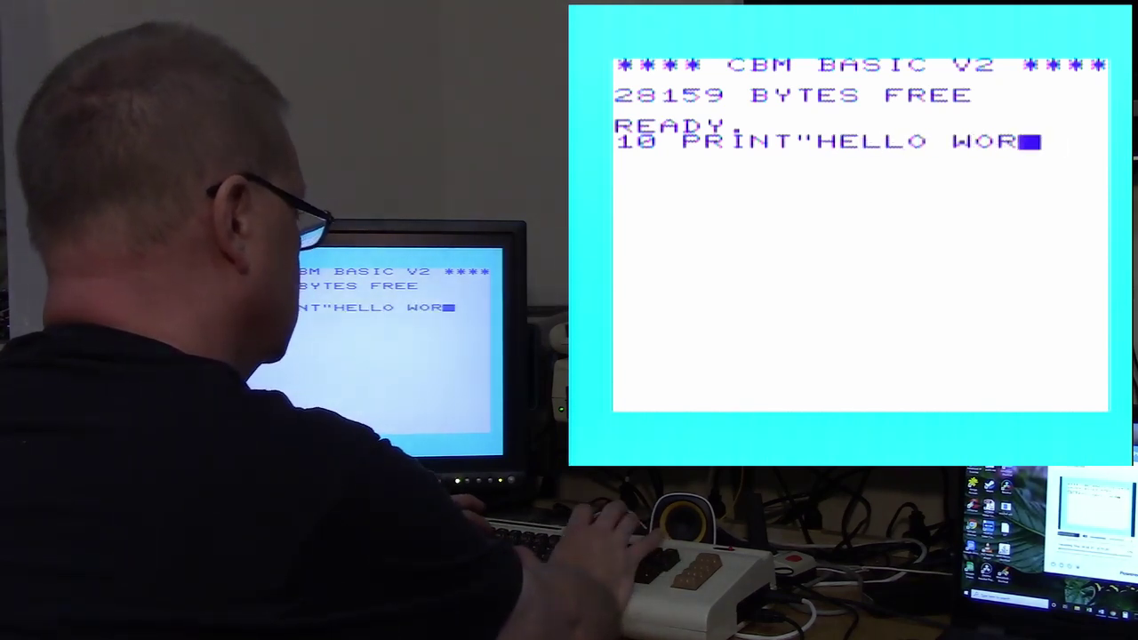
{"action": "type", "text": "LD"}
{"action": "type", "text": "RUN"}
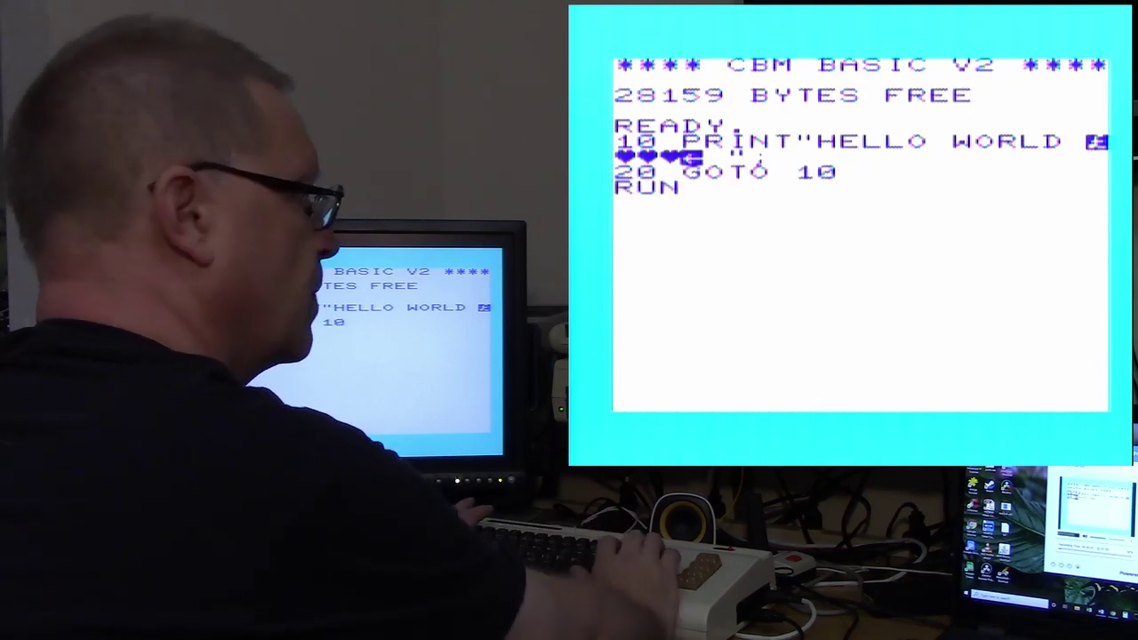
{"action": "key", "text": "Return"}
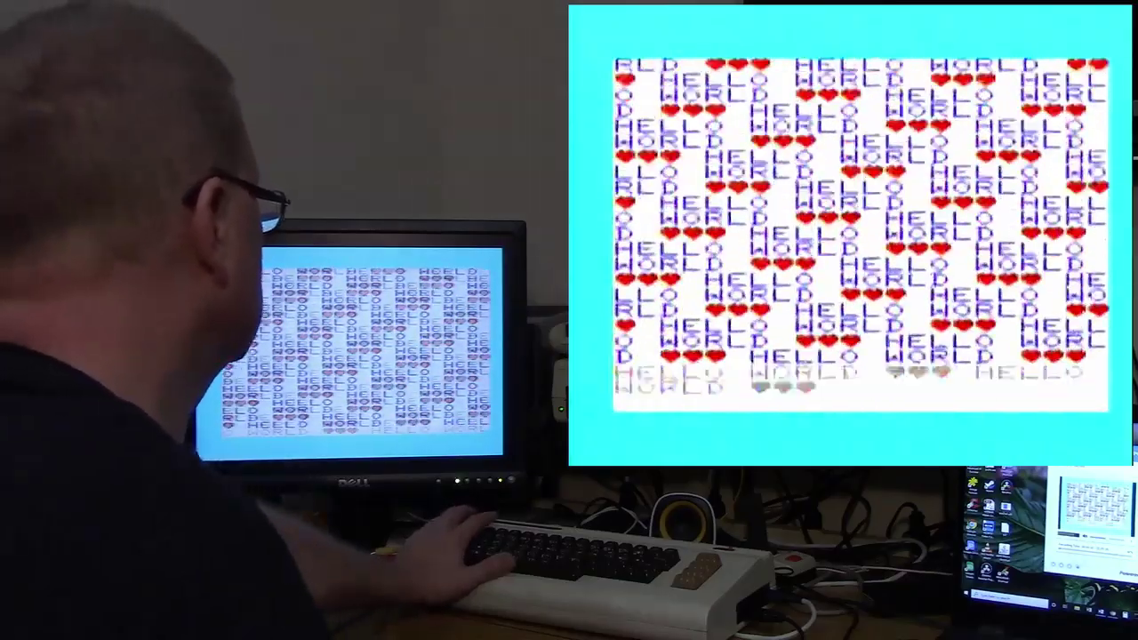